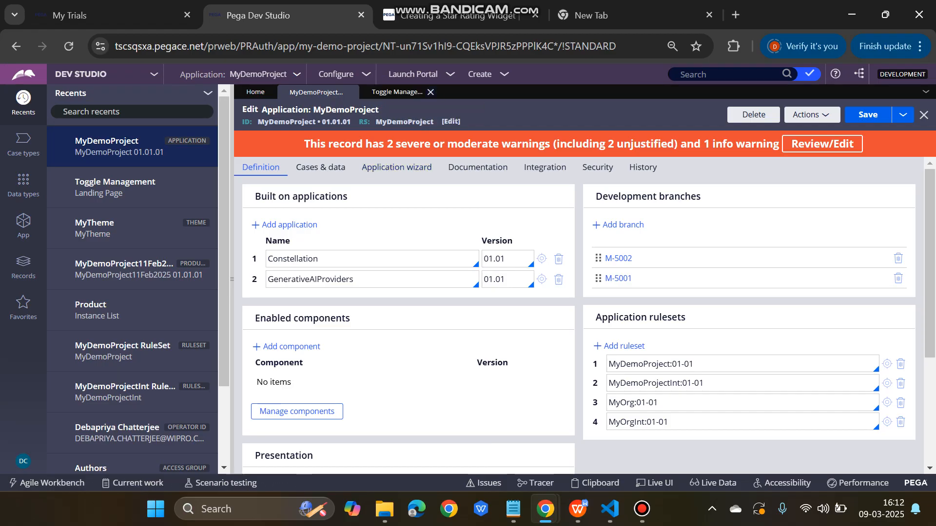
Step: Review the Toggle Management list of feature toggles in Dev Studio before switching workspaces
left_click(338, 74)
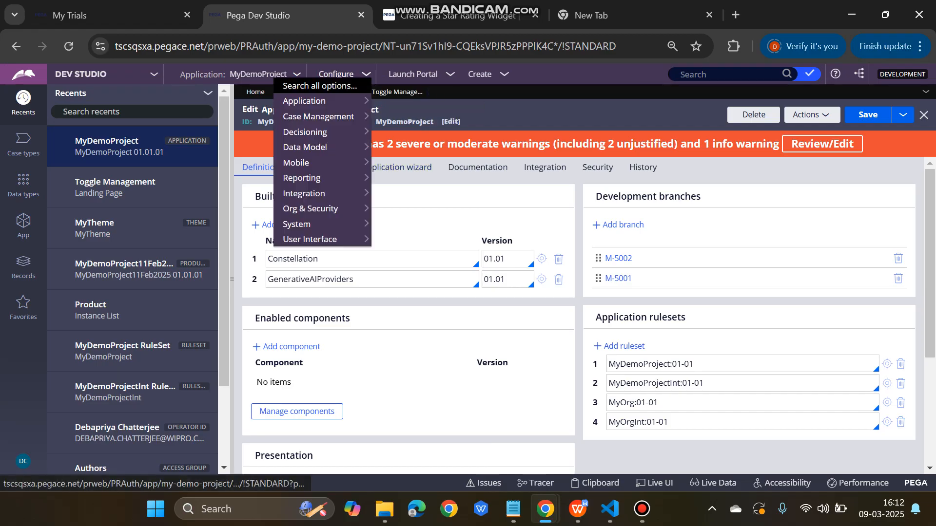
mouse_move(296, 225)
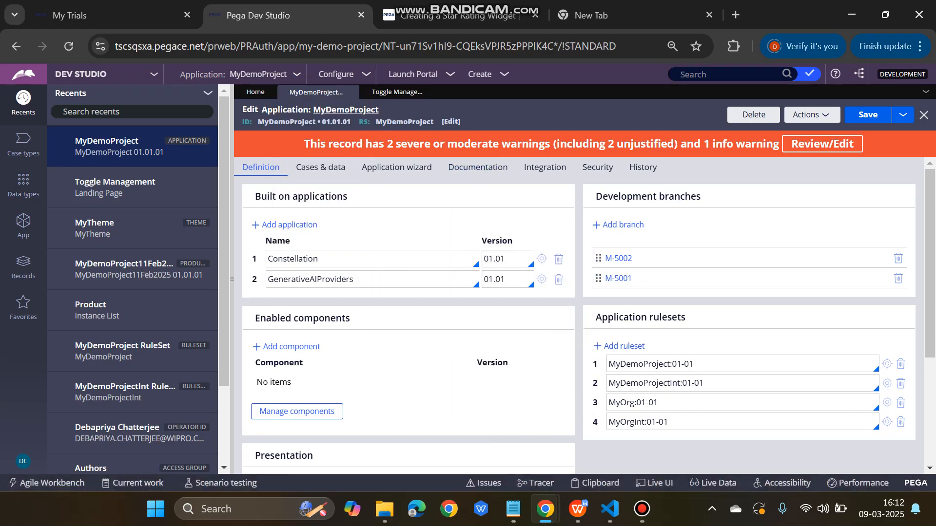
left_click(397, 92)
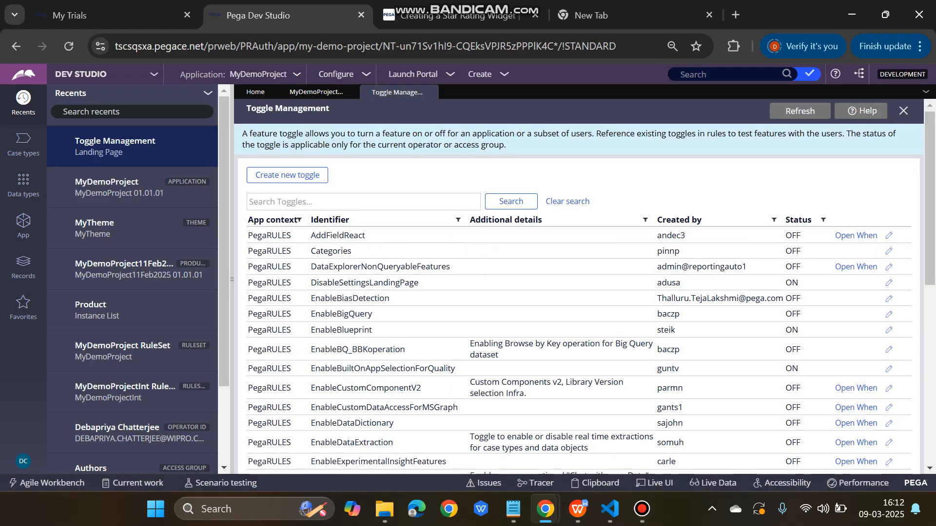
scroll("down", 3)
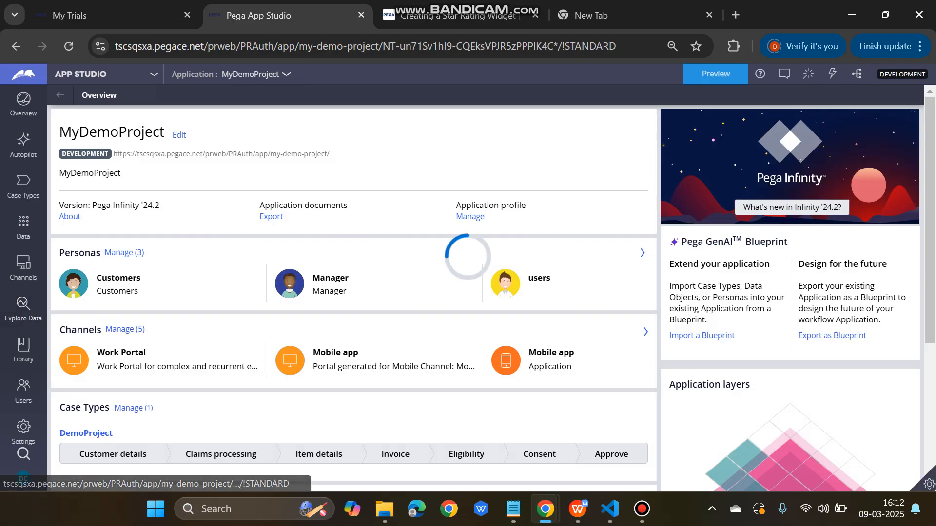
Step: Go to Explore Data and launch the GenAI 'Chat with your data' assistant
left_click(22, 307)
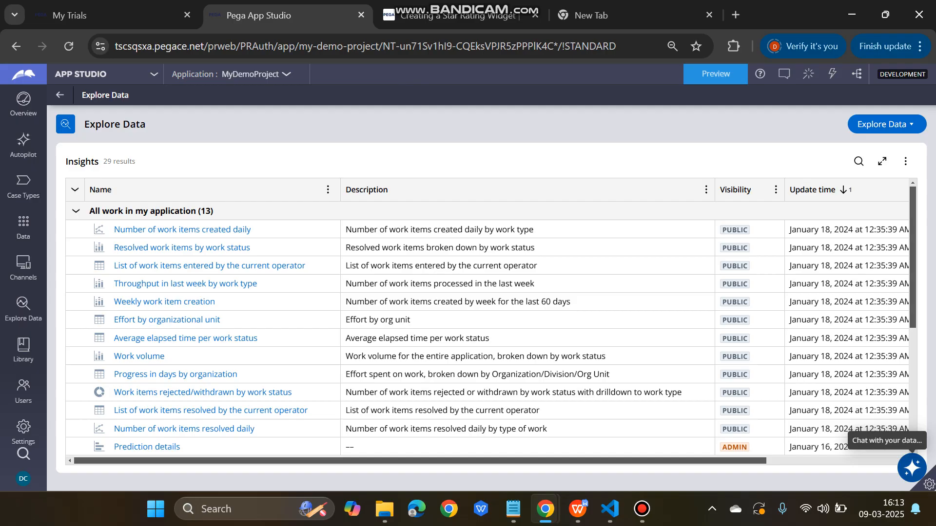
left_click(886, 441)
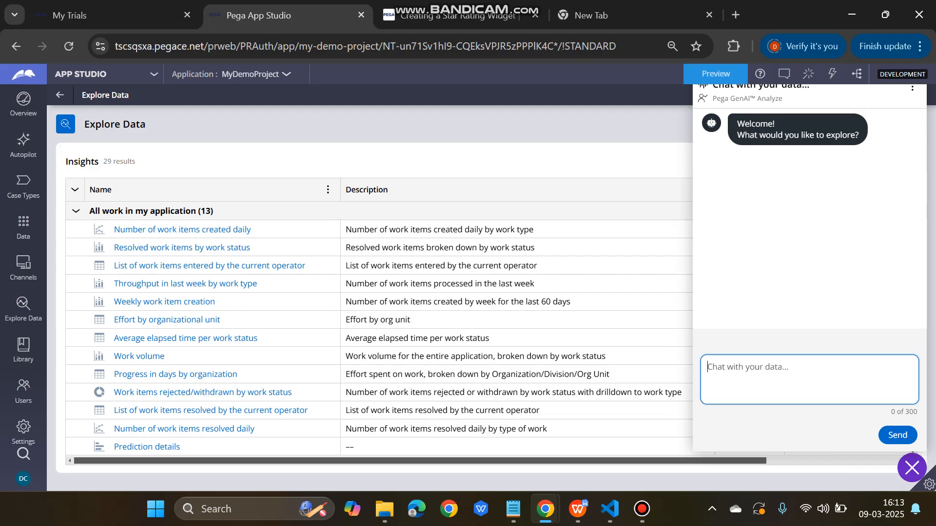
Step: Send the prompt asking for a pie chart of all work items by create date in the app
type("Create a pie chart")
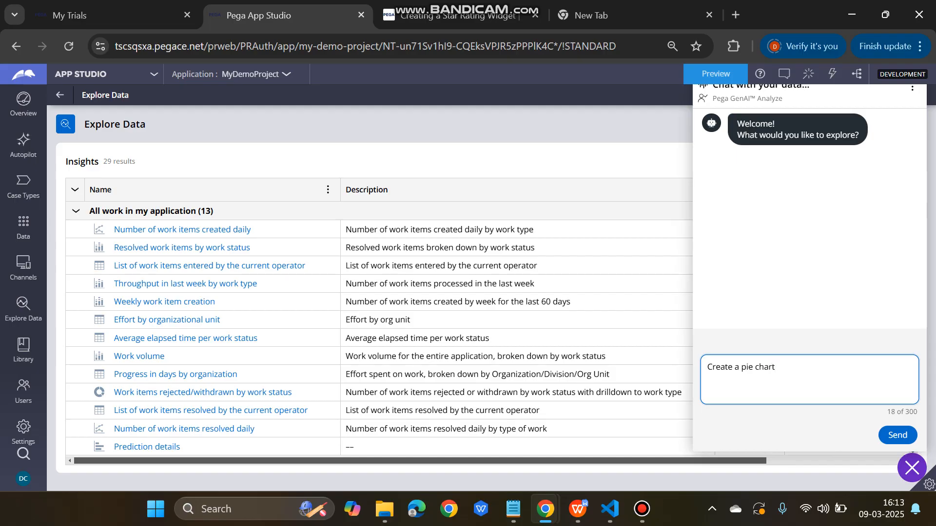
type("fo")
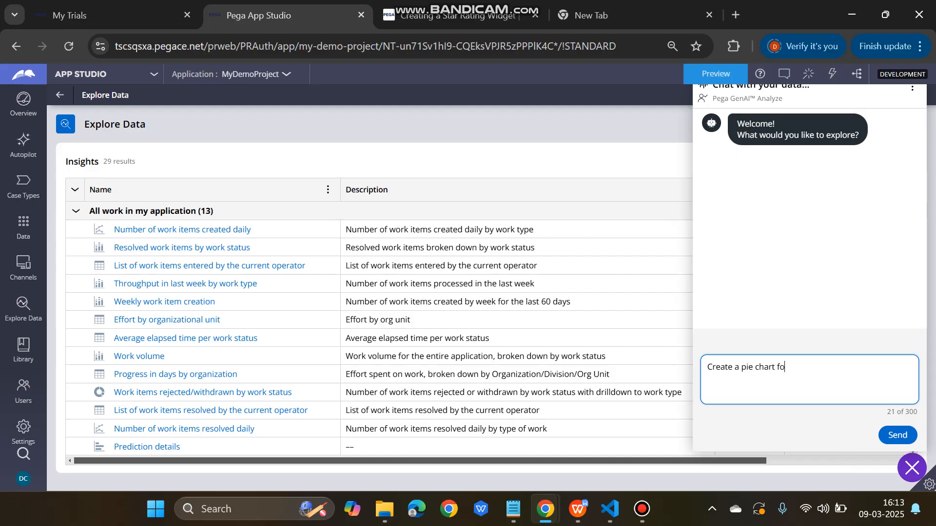
type("r all the")
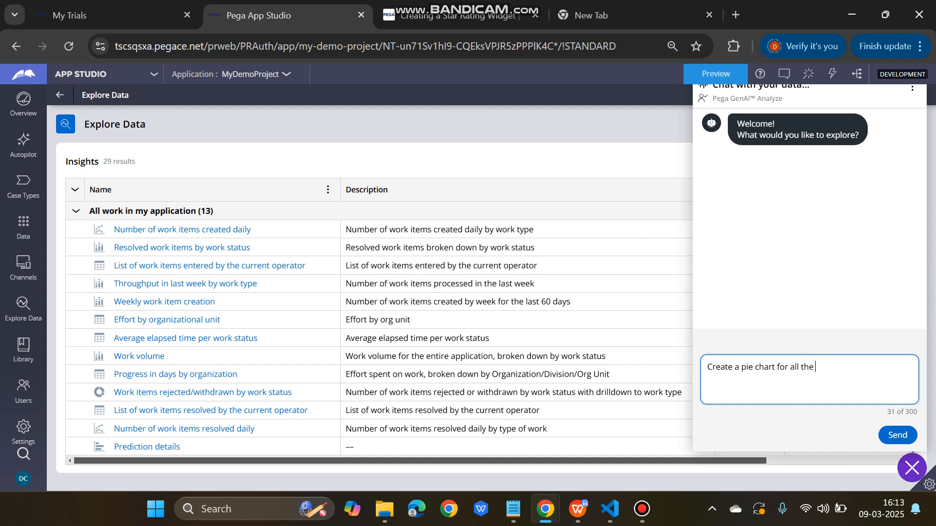
type("work item")
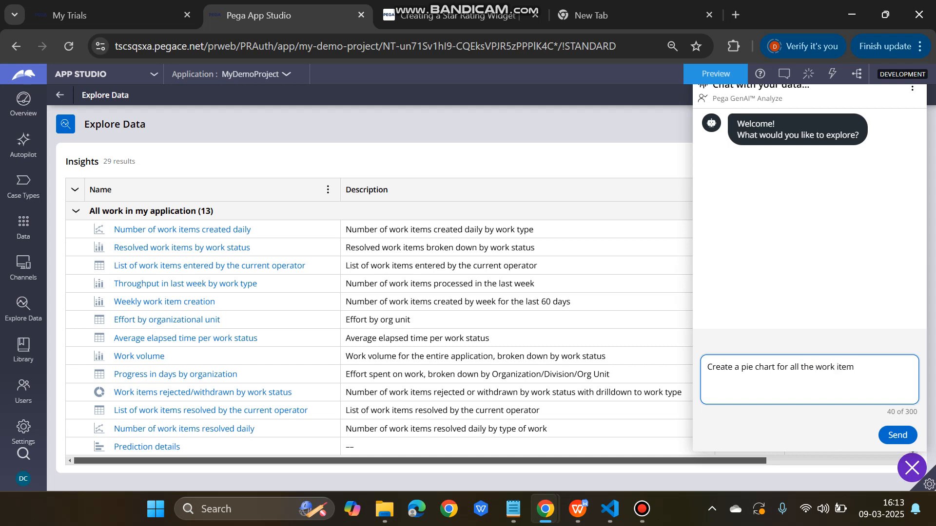
type("s")
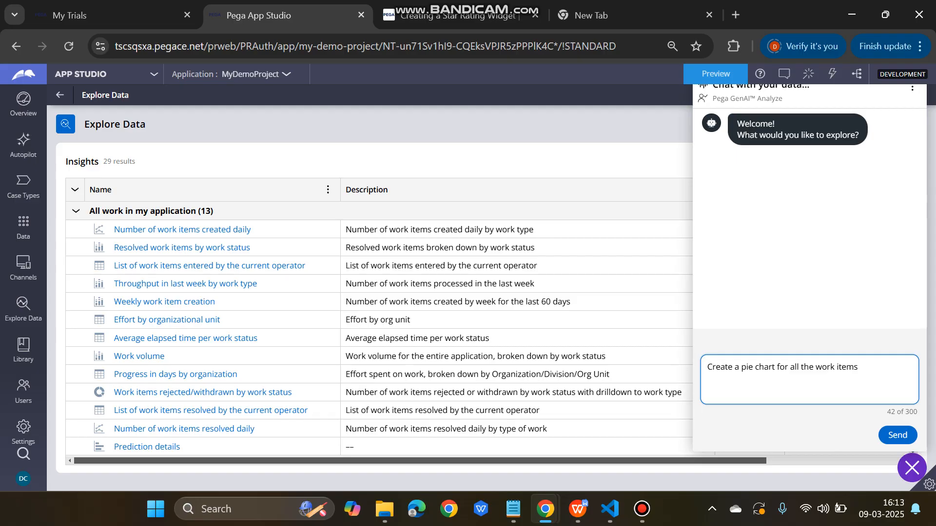
type("create date w")
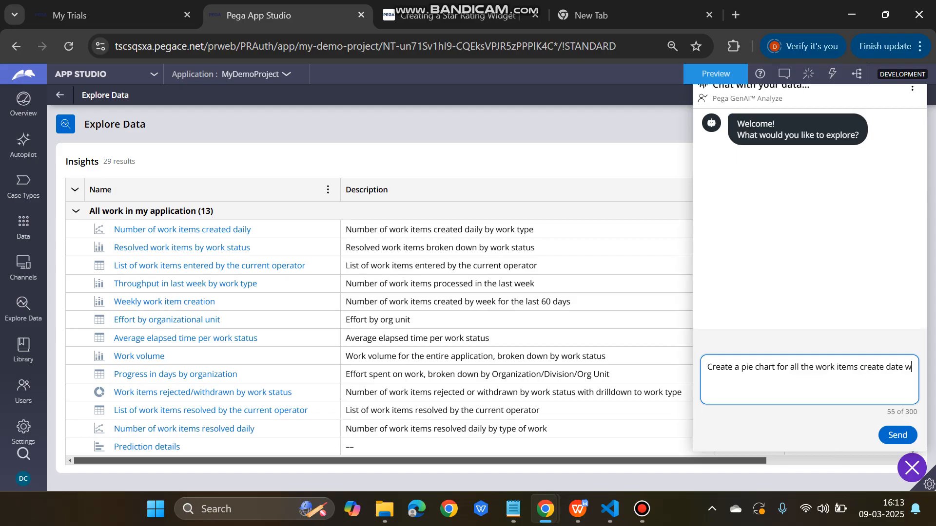
type("ise in the applicatio")
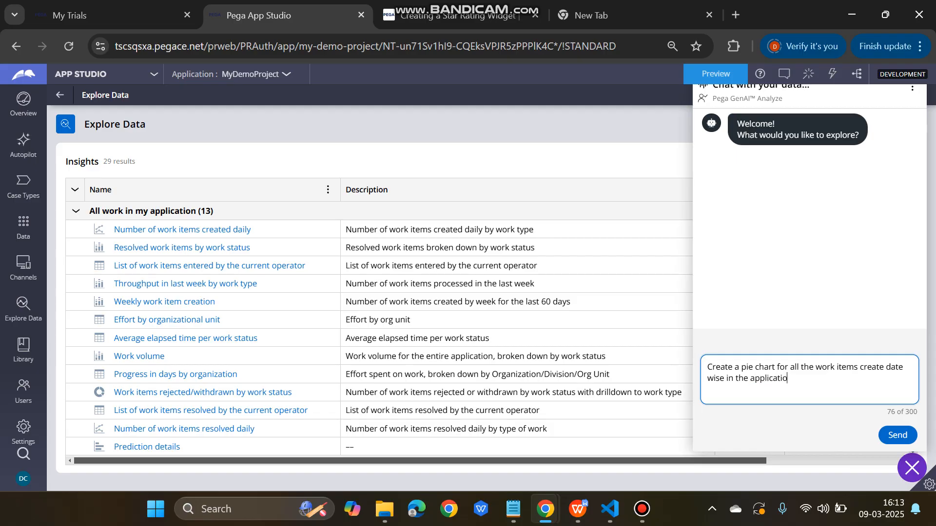
left_click(896, 435)
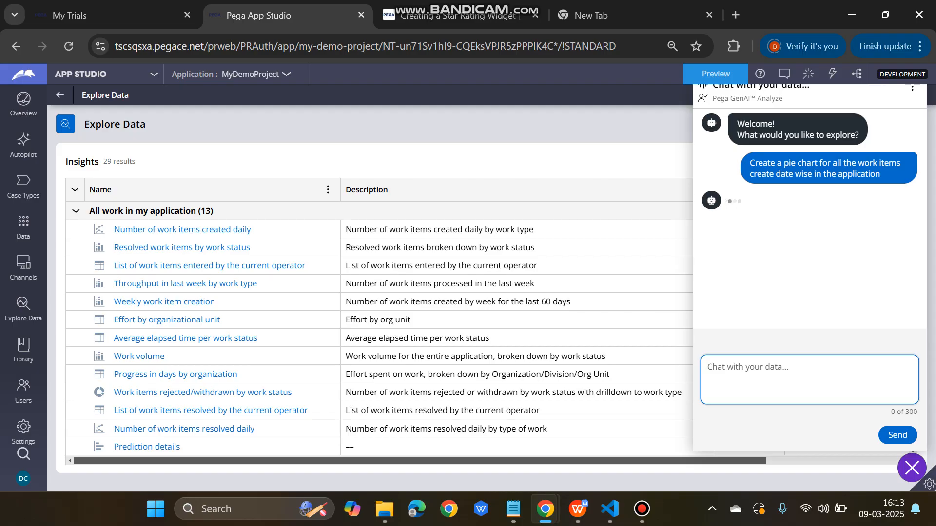